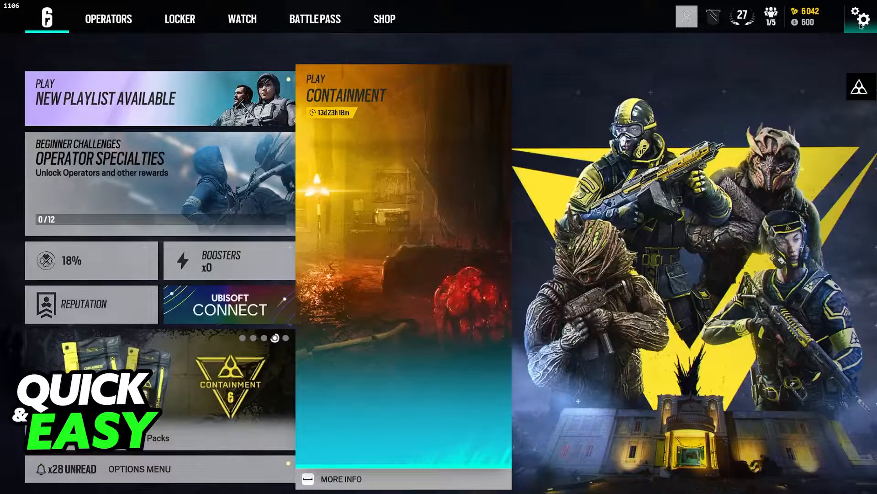
Step: Open the game settings from the gear icon on the main menu
left_click(861, 17)
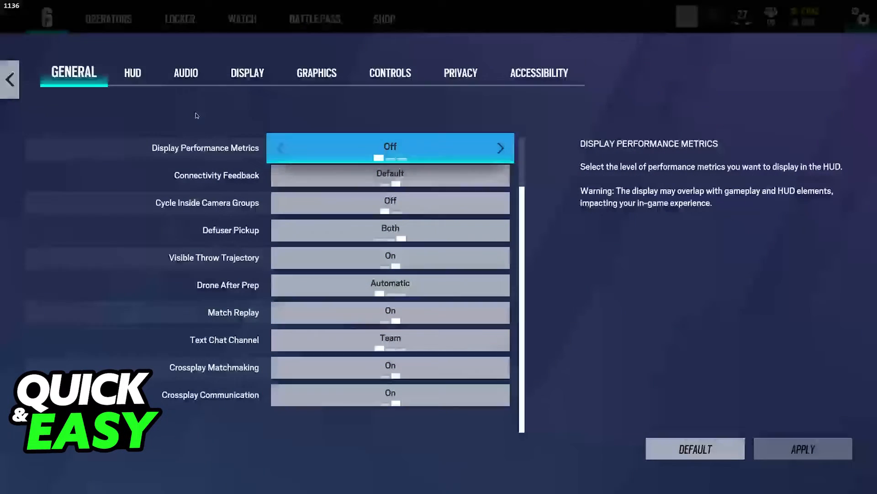
Step: Show the Audio settings scrolled down to Audio Input Device and the Voice Chat options
left_click(186, 73)
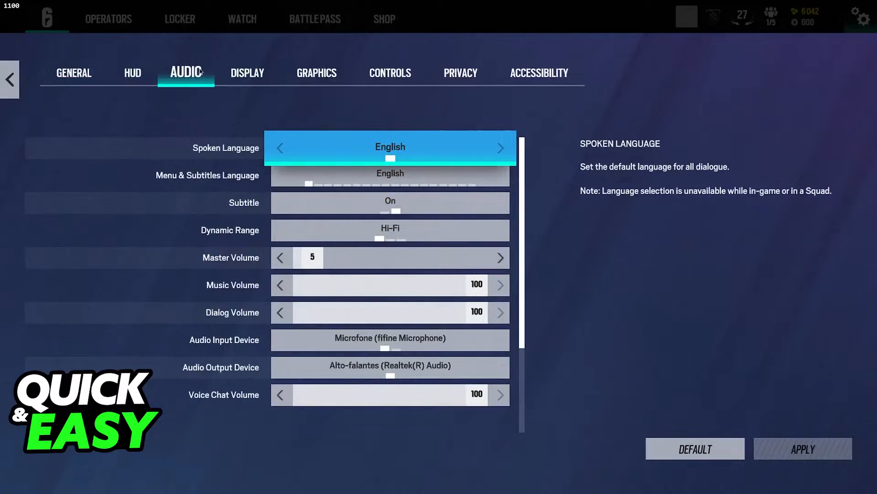
scroll("down", 3)
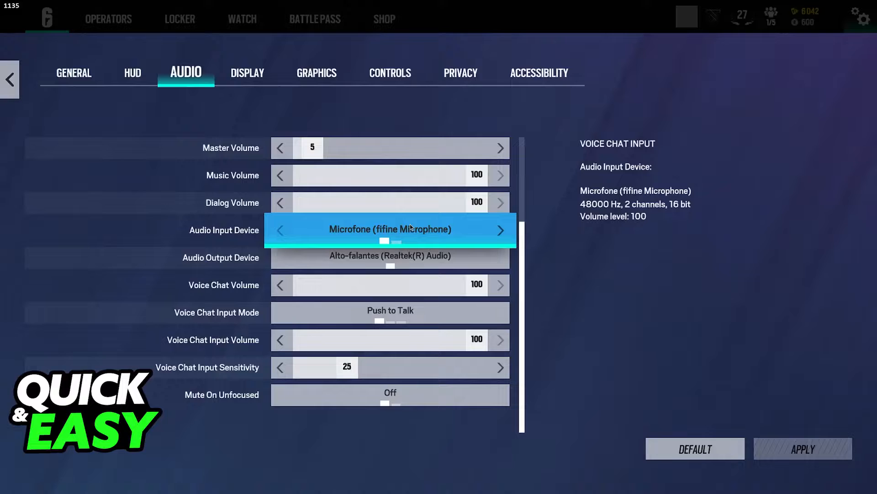
mouse_move(428, 237)
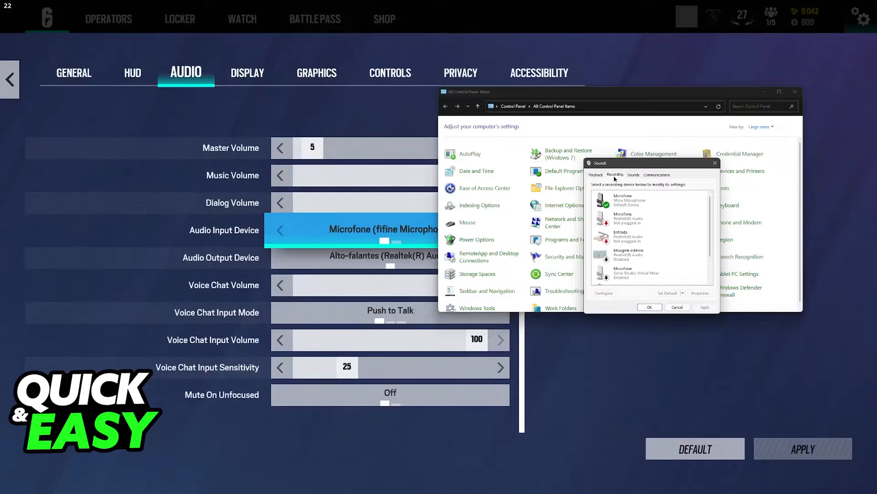
Step: Check the recording devices, inspect the disabled stereo mix device, and close Control Panel
left_click(627, 252)
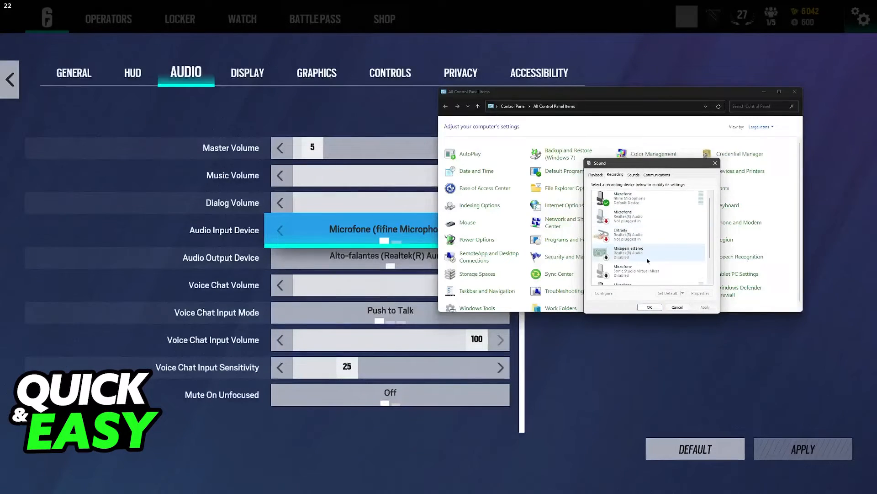
right_click(627, 216)
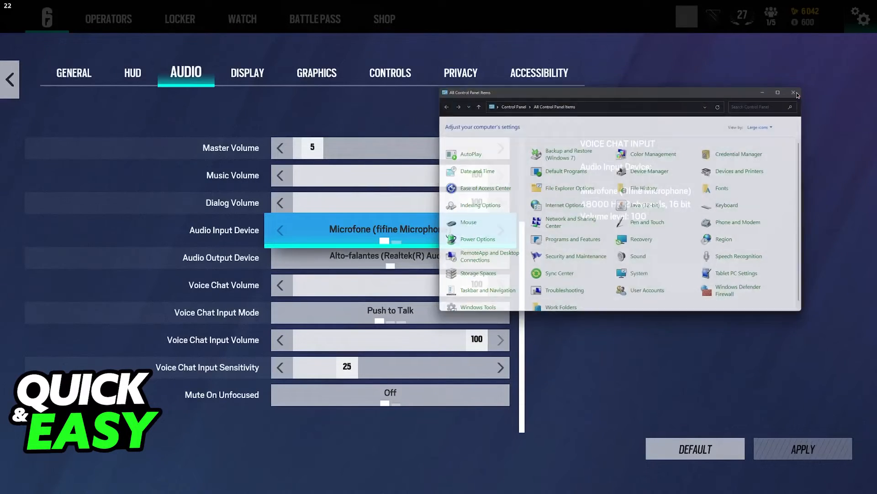
left_click(794, 92)
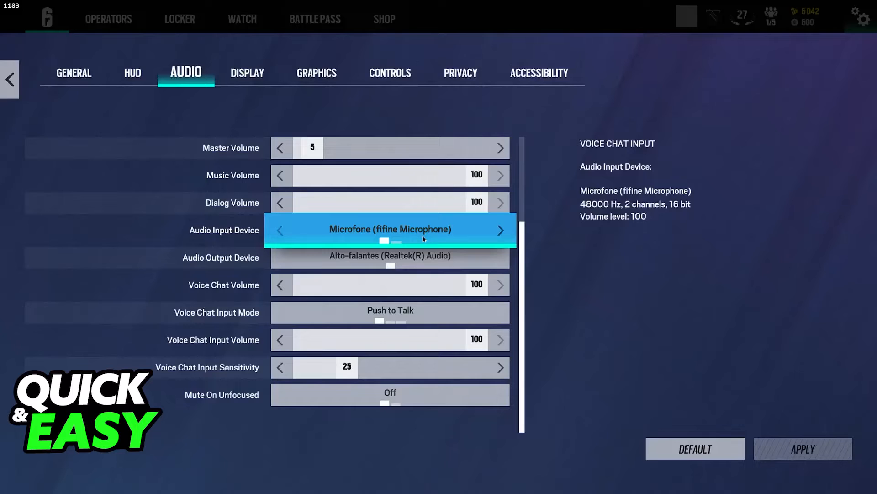
Step: Check voice chat volume, then cycle Voice Chat Input Mode through Disable and Open back to Push to Talk
left_click(390, 258)
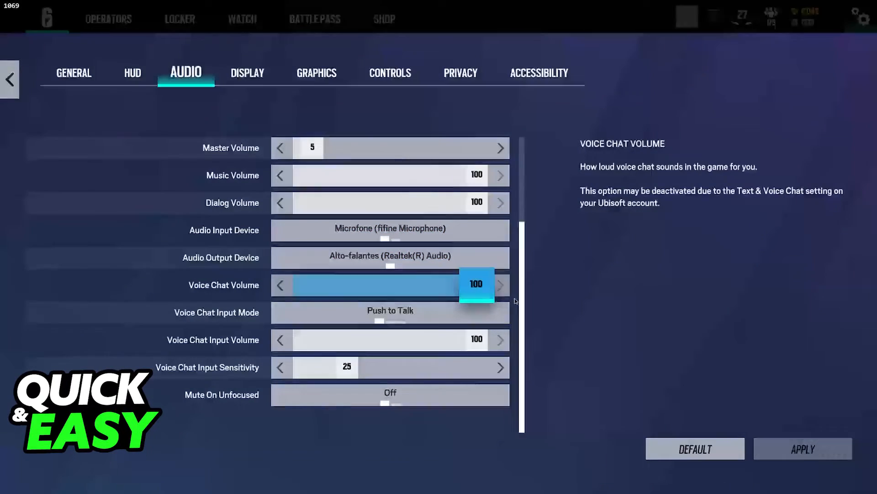
mouse_move(390, 312)
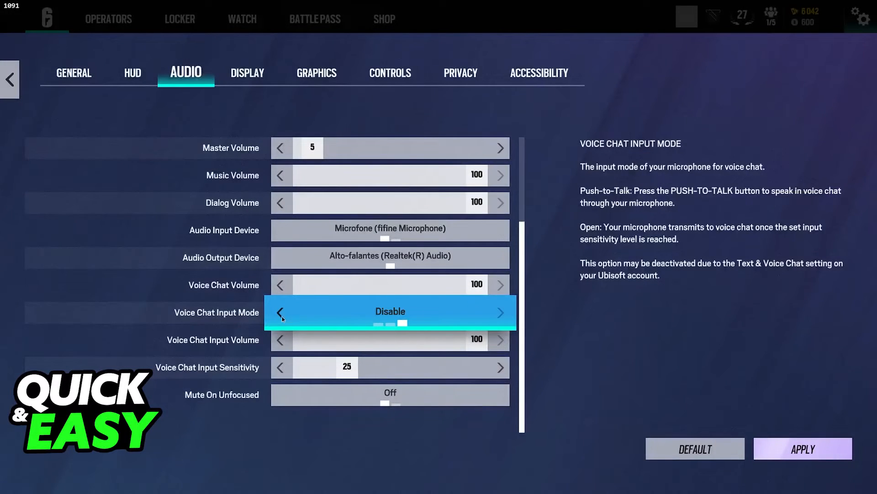
left_click(281, 313)
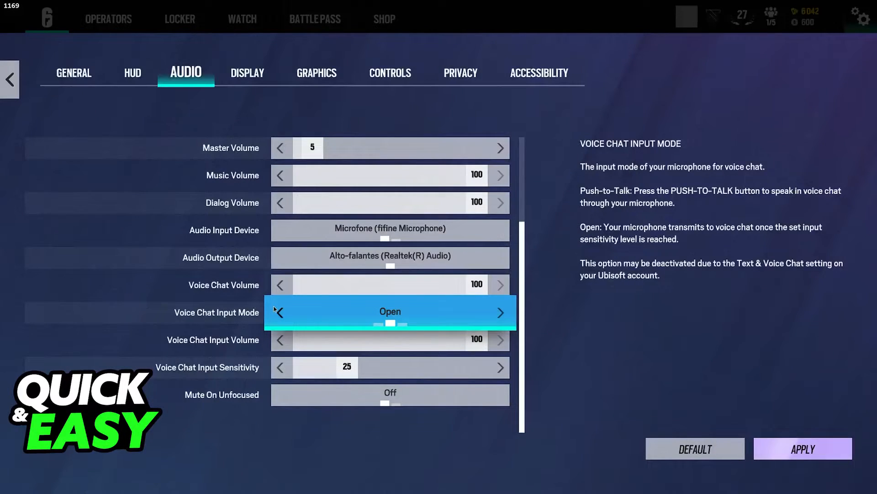
left_click(281, 312)
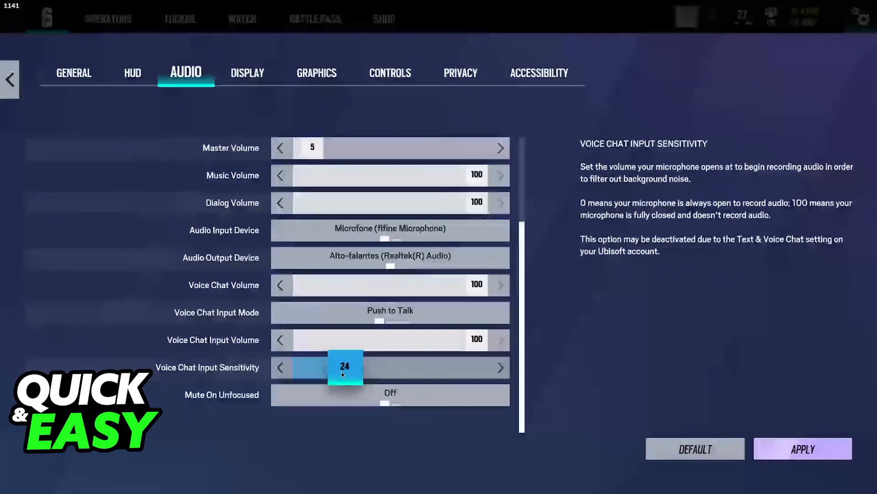
Step: Drag the Voice Chat Input Sensitivity slider from 25 up to its maximum of 100
left_click(499, 368)
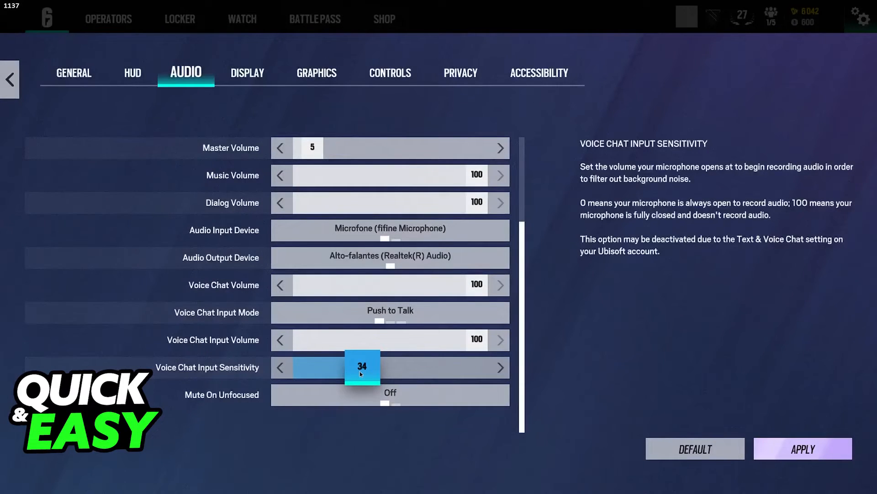
left_click(499, 368)
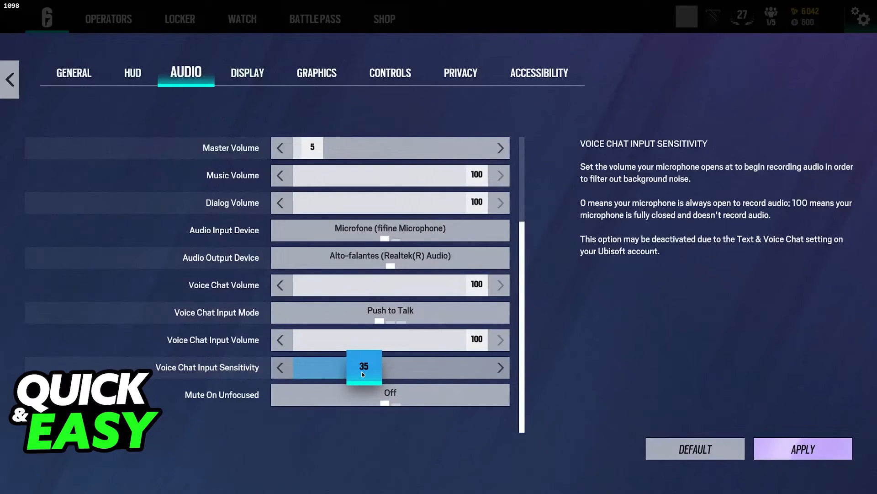
left_click_drag(364, 368, 466, 367)
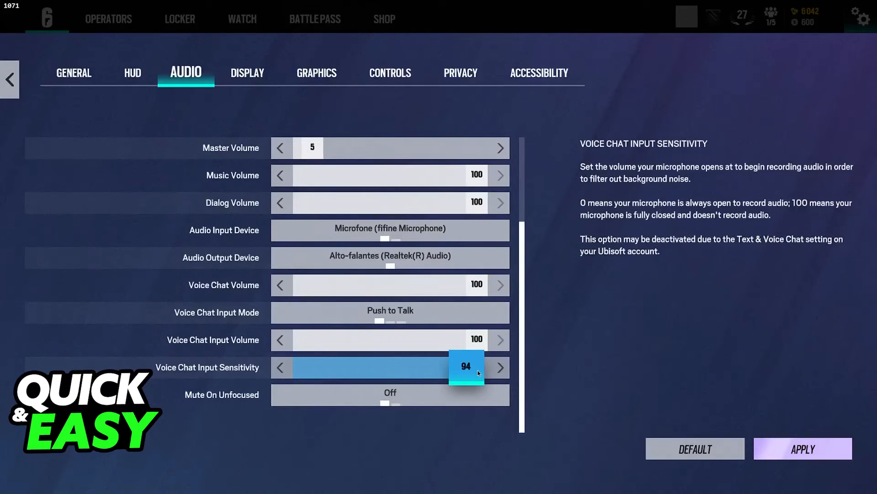
left_click(500, 368)
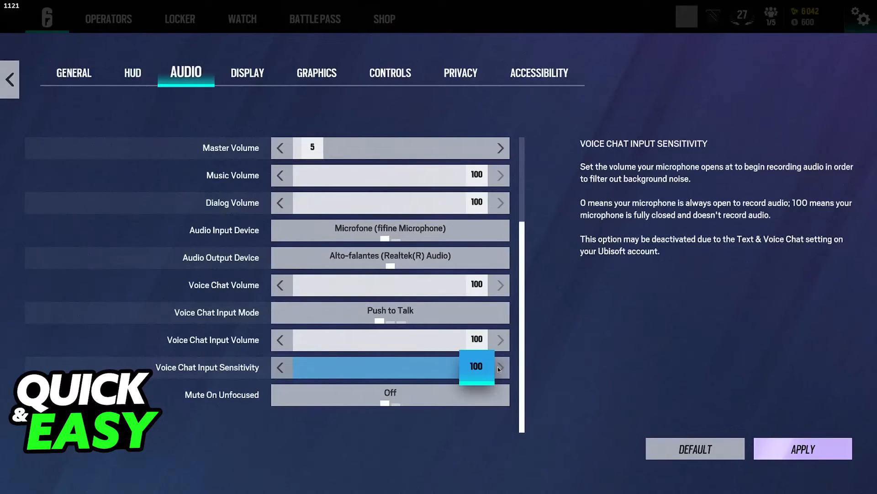
left_click_drag(477, 367, 378, 367)
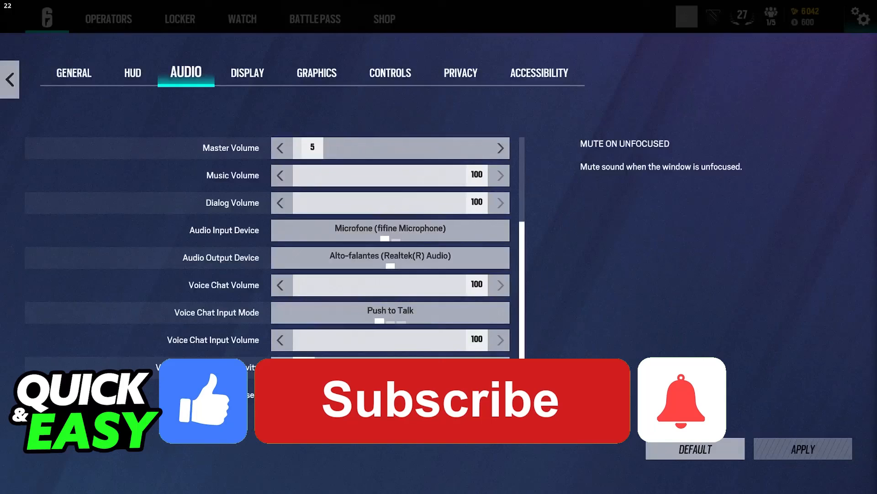
left_click(443, 399)
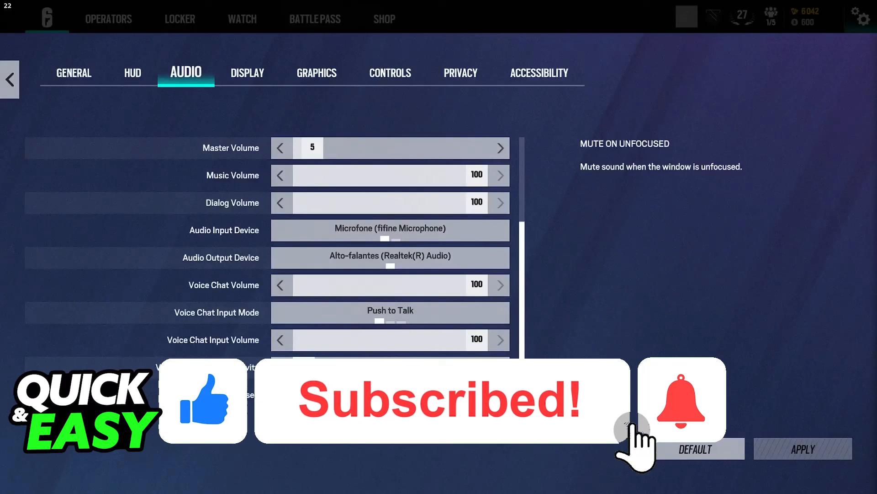